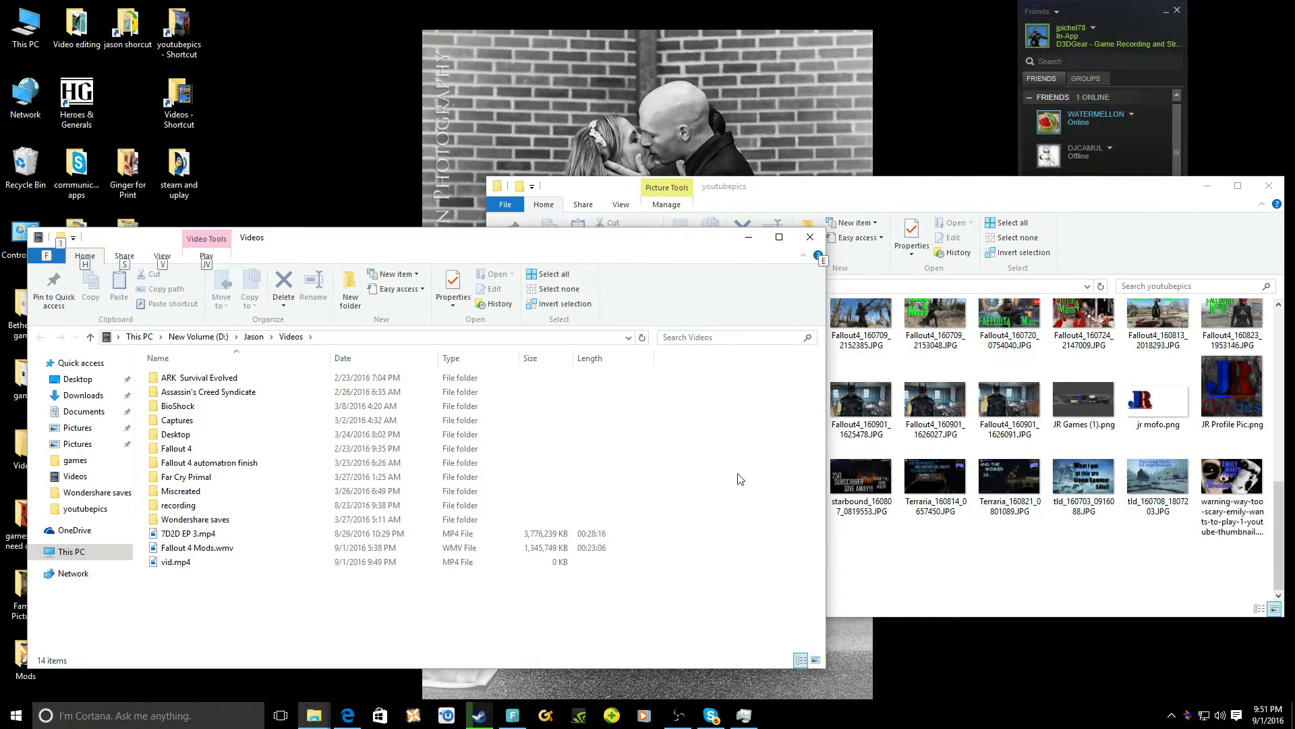
pyautogui.moveTo(944, 204)
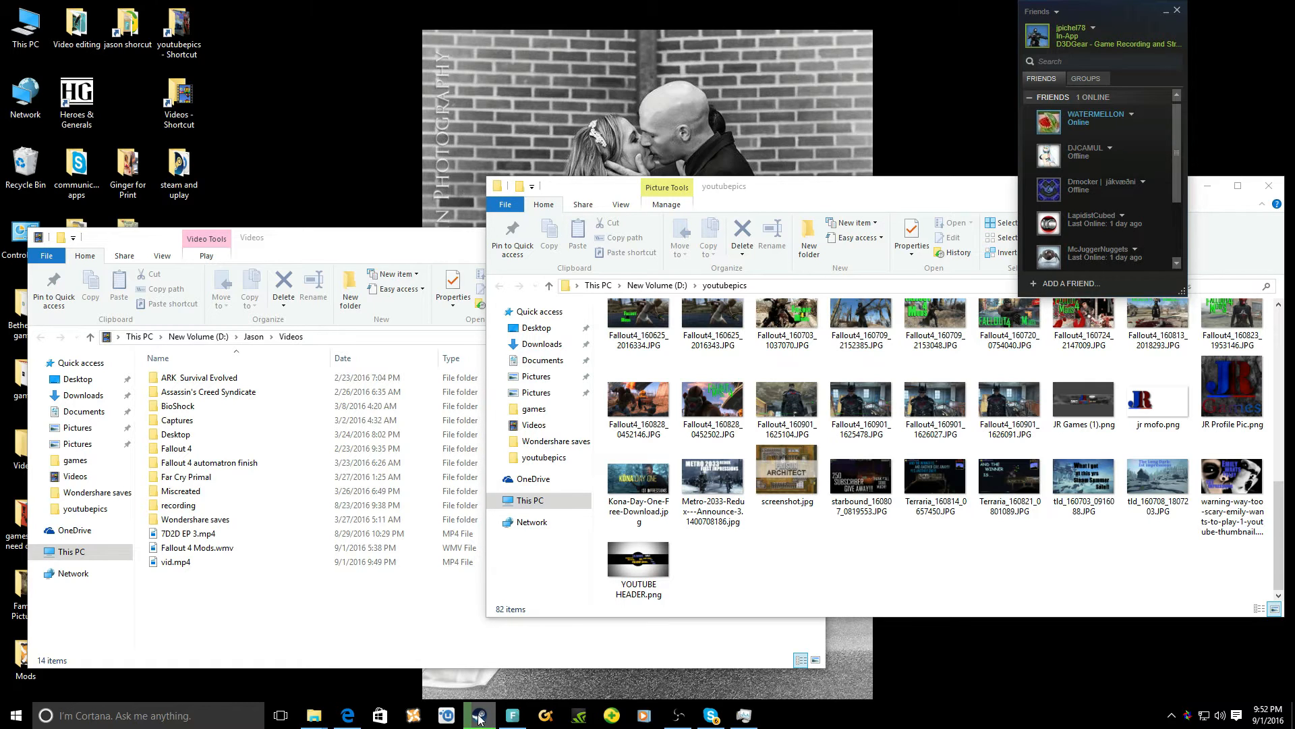
# Show the Kona and Terraria images in youtubepics, then launch Steam from the taskbar.
pyautogui.rightClick(479, 715)
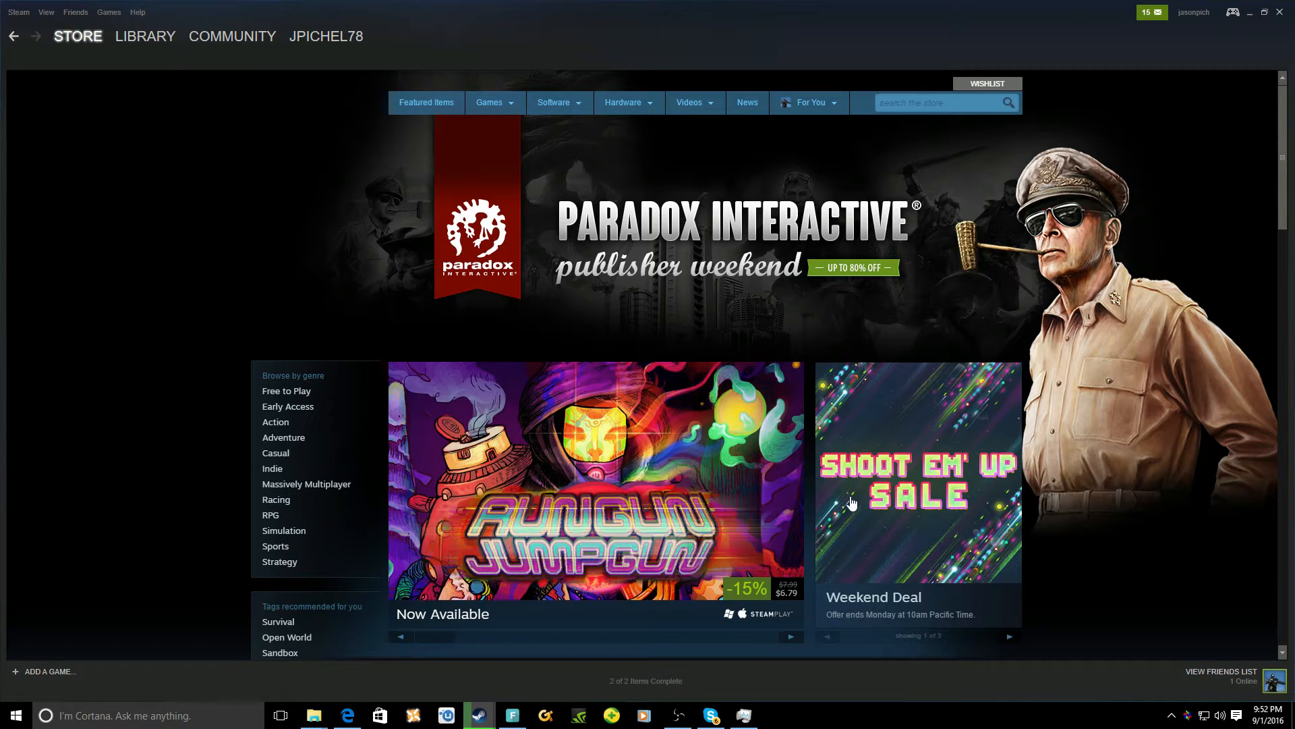
# Open the Steam games library, landing on The Elder Scrolls V: Skyrim page.
pyautogui.click(146, 36)
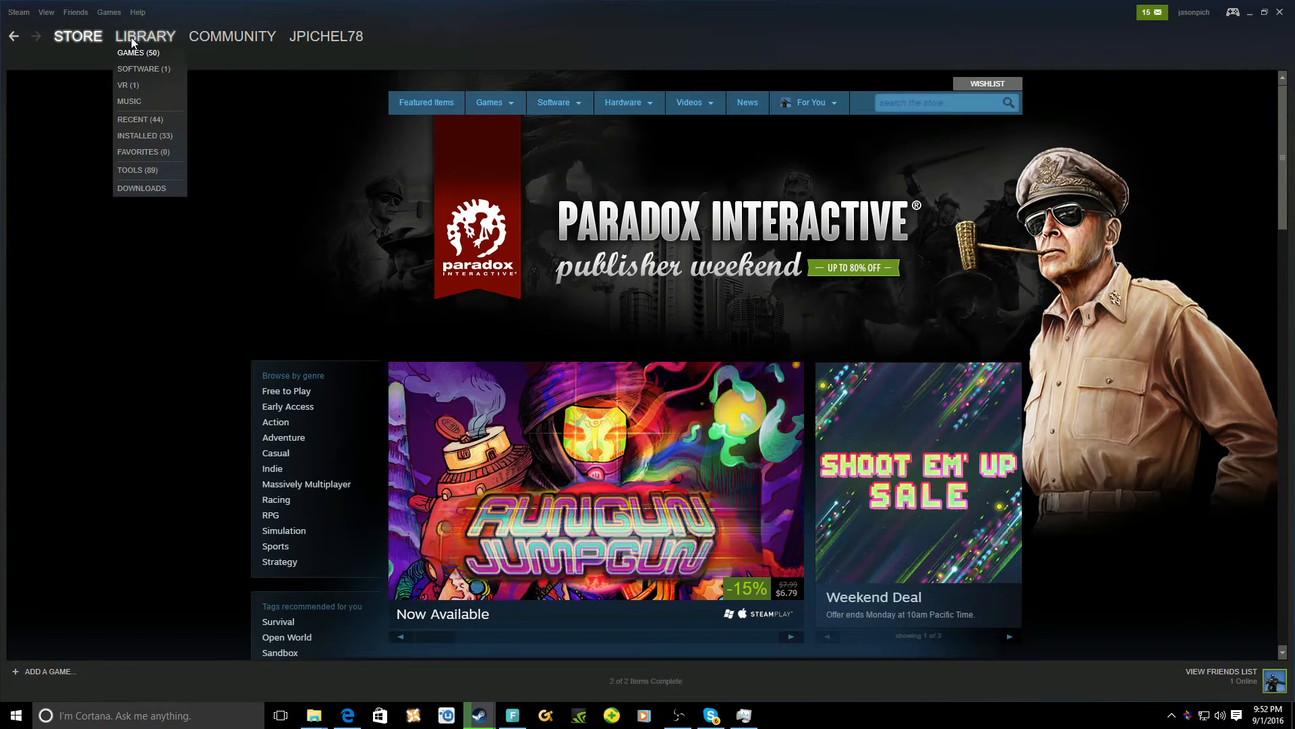
pyautogui.click(135, 52)
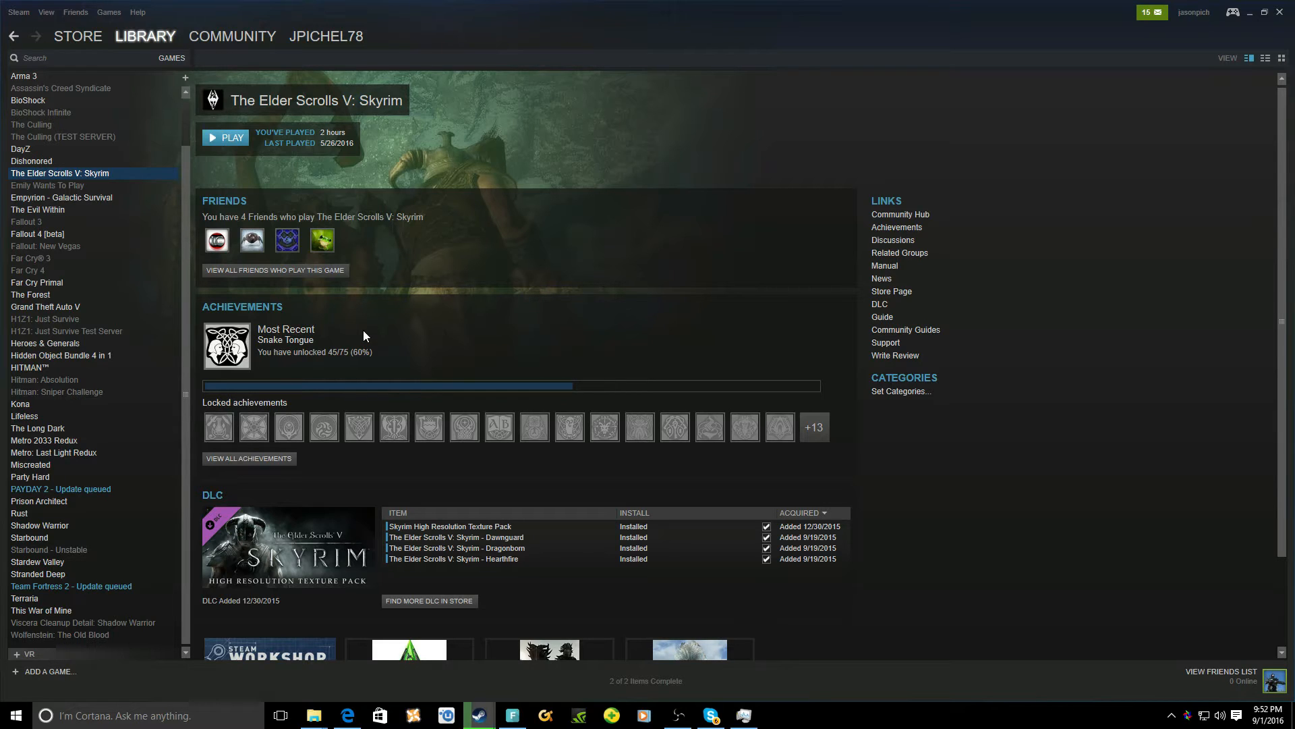
pyautogui.moveTo(384, 318)
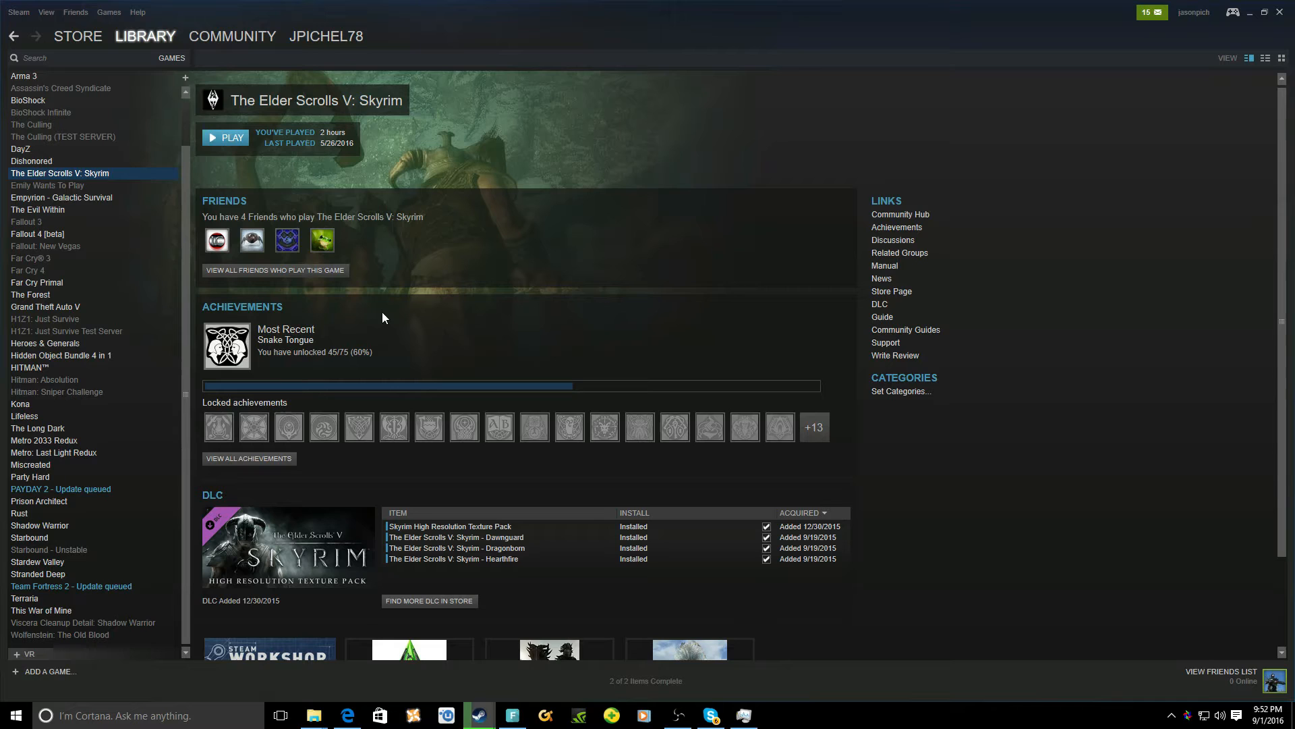
pyautogui.moveTo(380, 281)
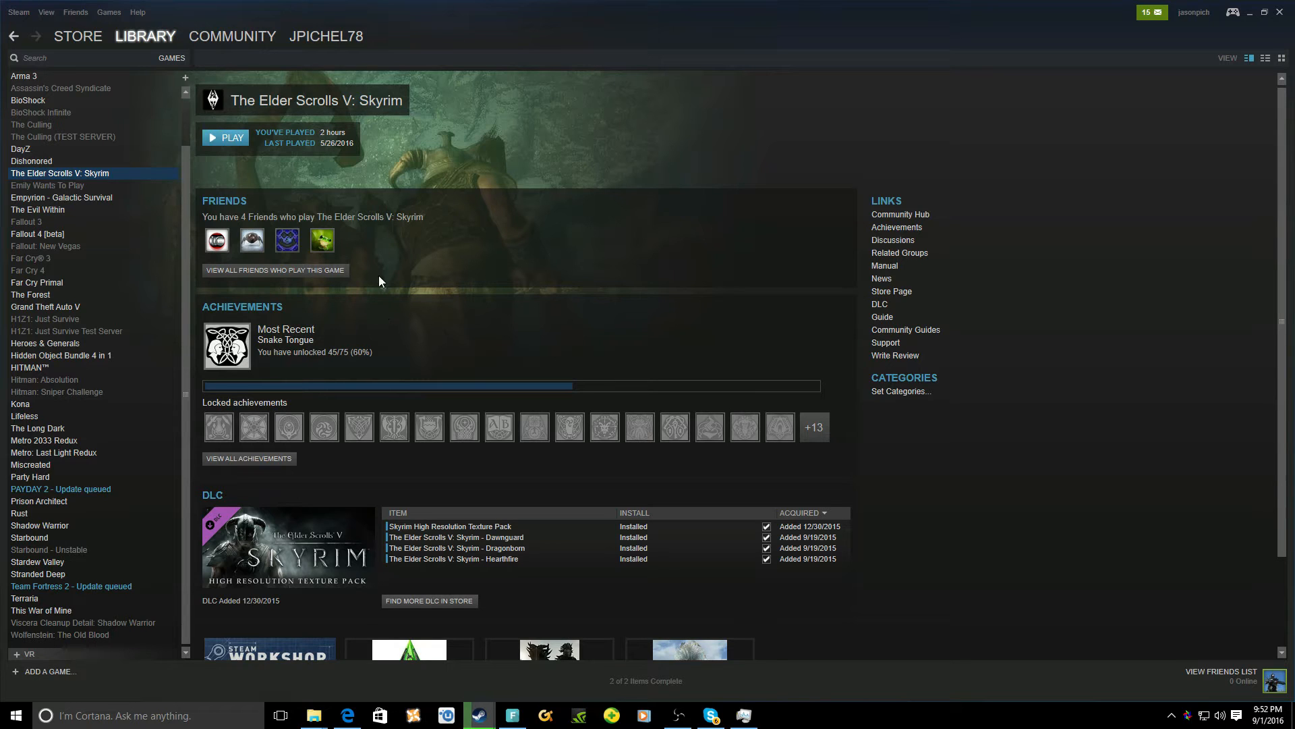
pyautogui.moveTo(422, 304)
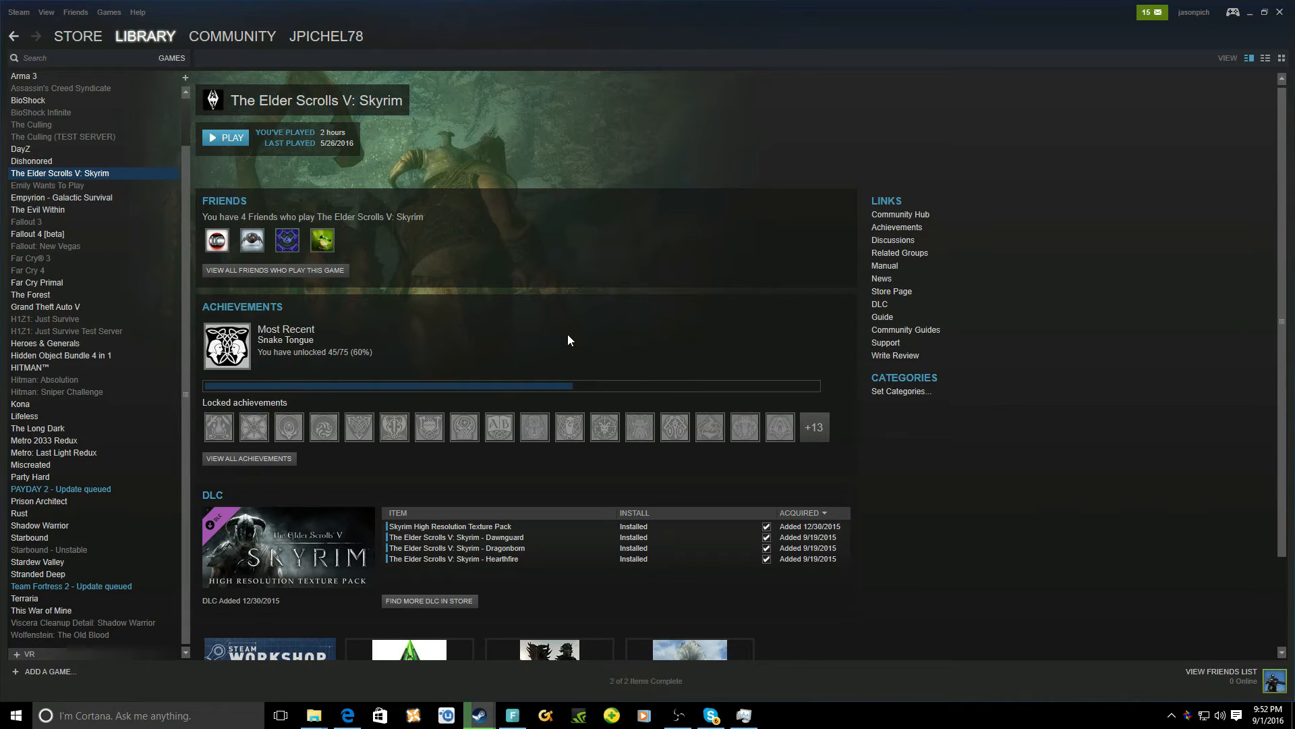
pyautogui.moveTo(115, 349)
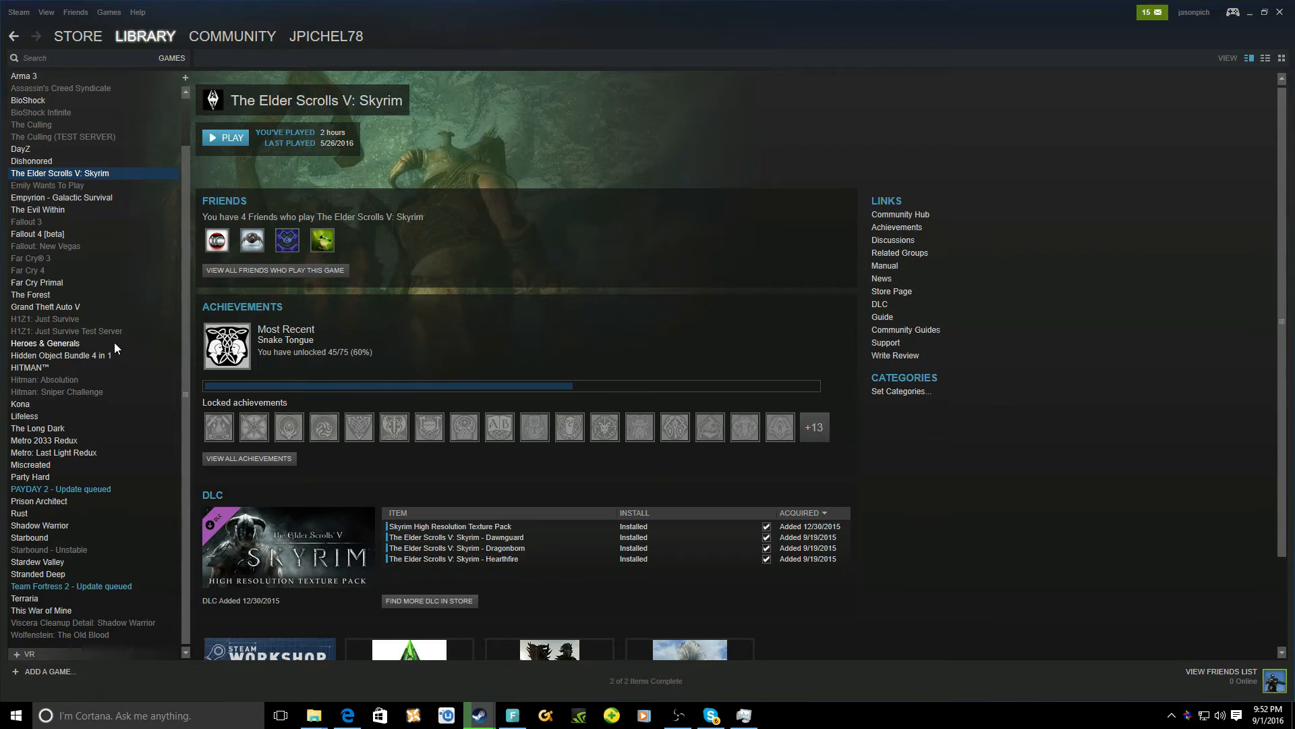
# View the Kona and Terraria library pages, then open Terraria's Community Hub.
pyautogui.click(20, 404)
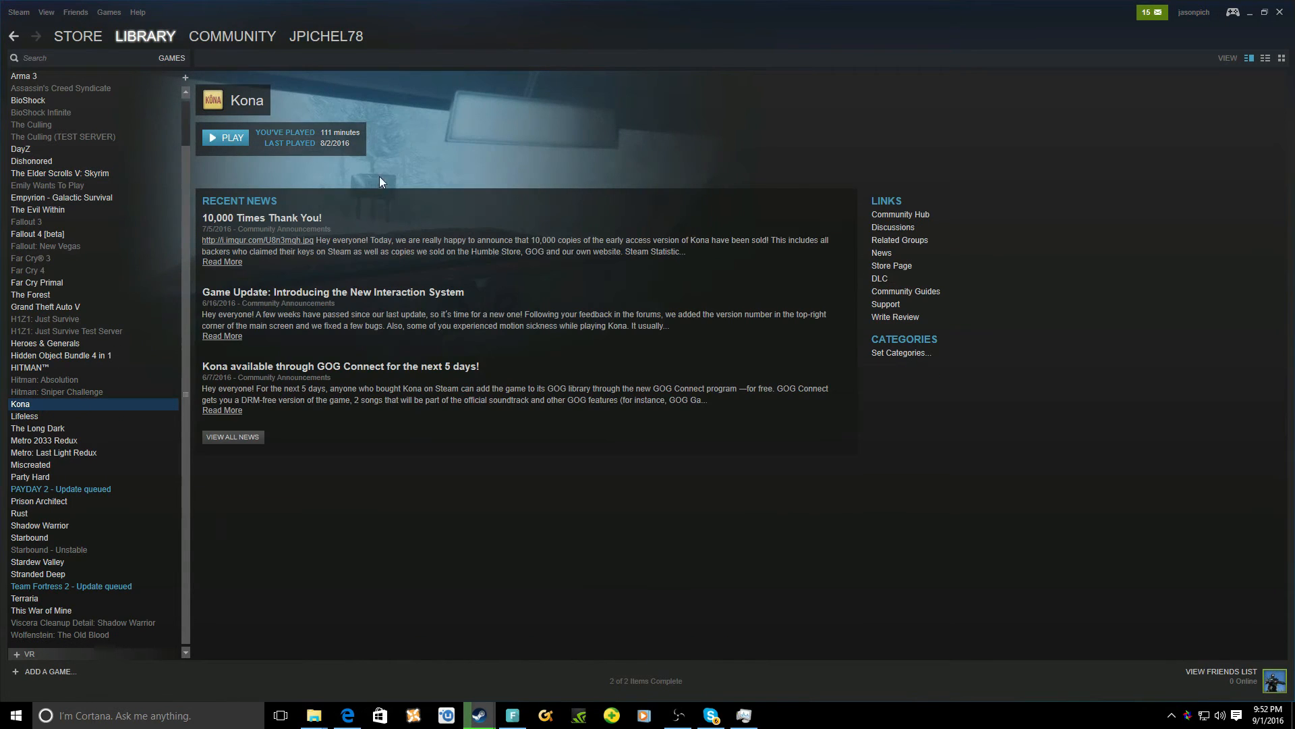
pyautogui.moveTo(7, 572)
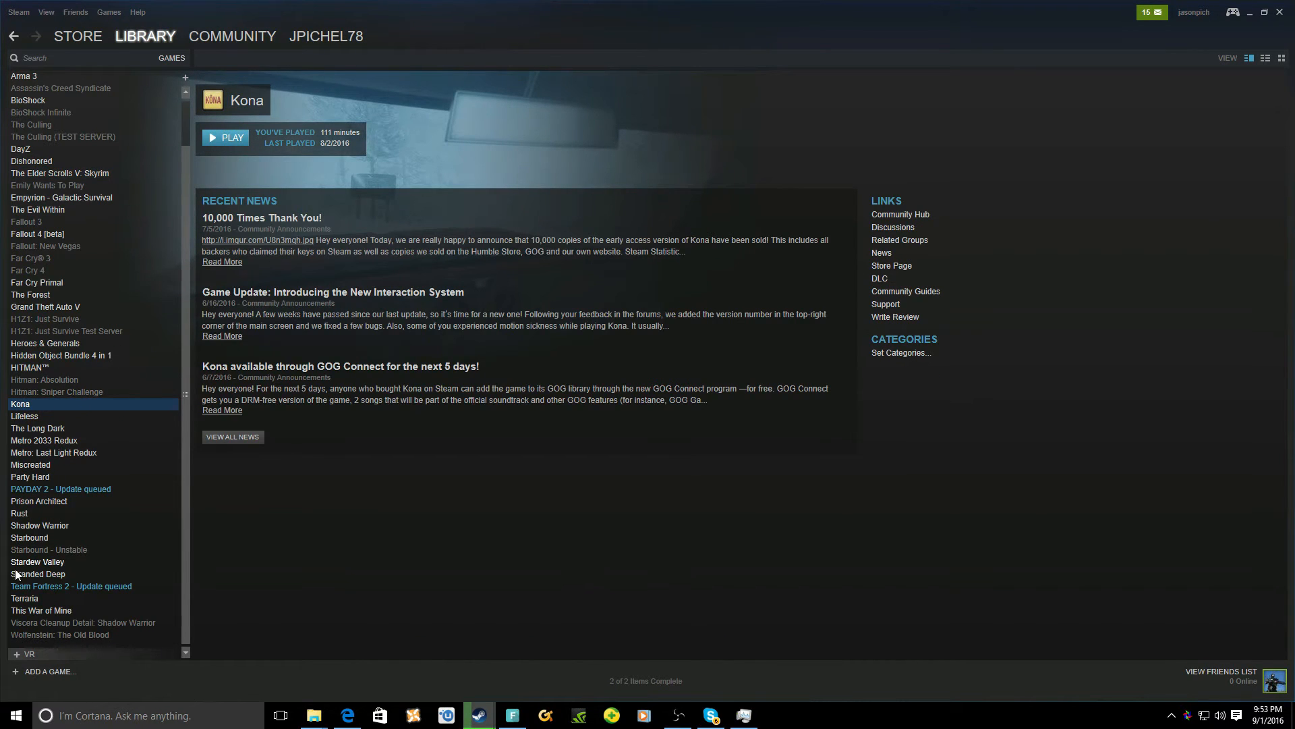
pyautogui.moveTo(35, 526)
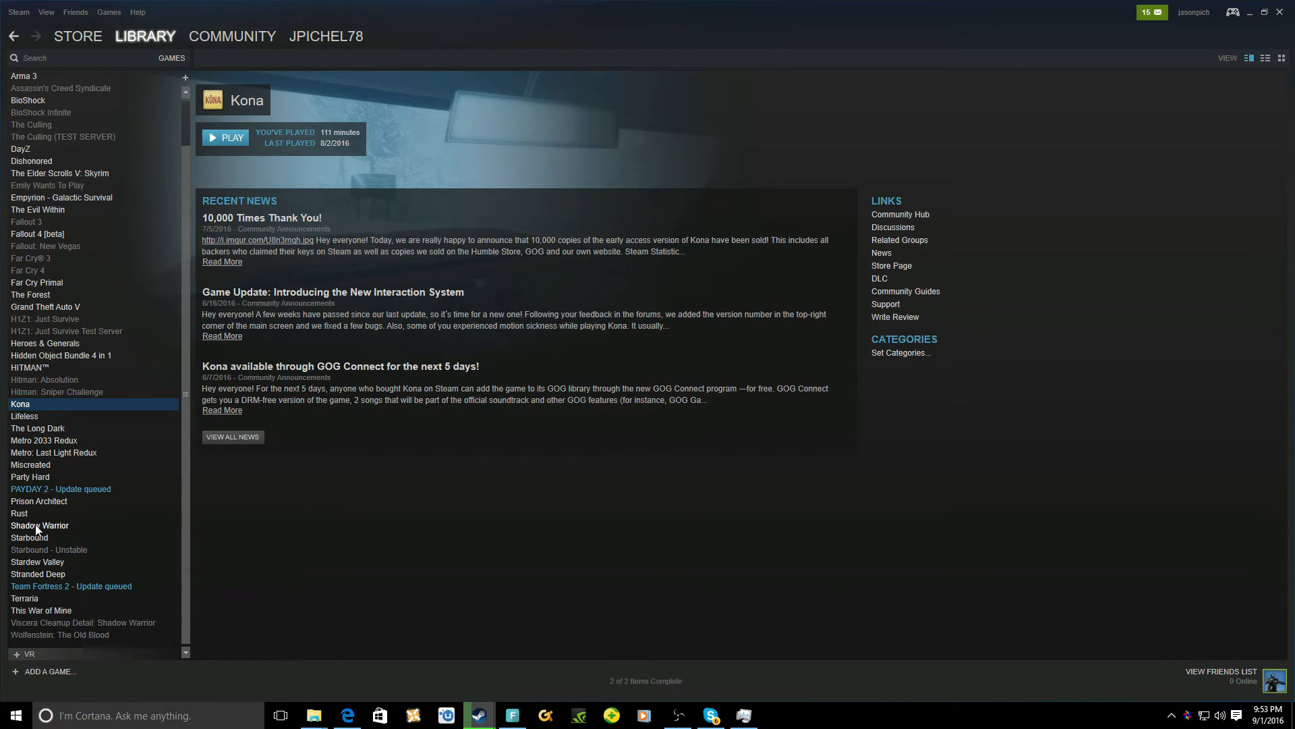
pyautogui.click(25, 598)
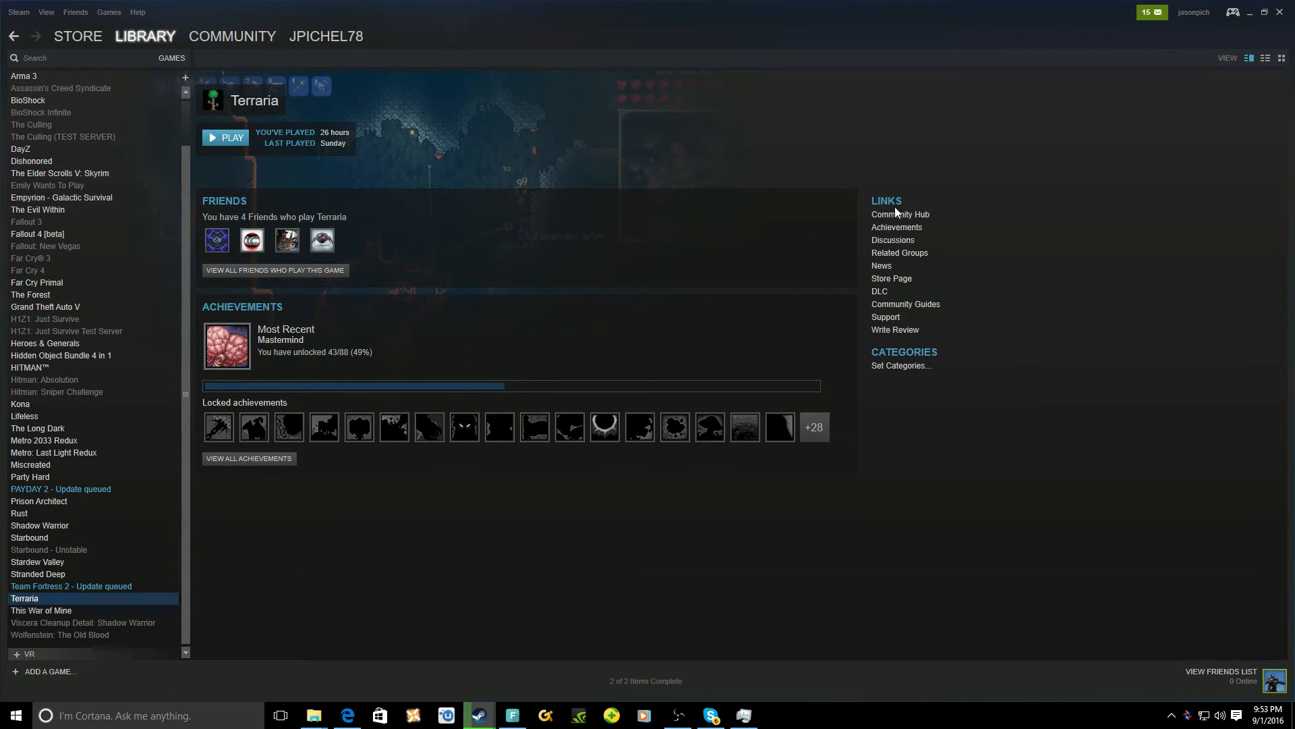
pyautogui.click(232, 37)
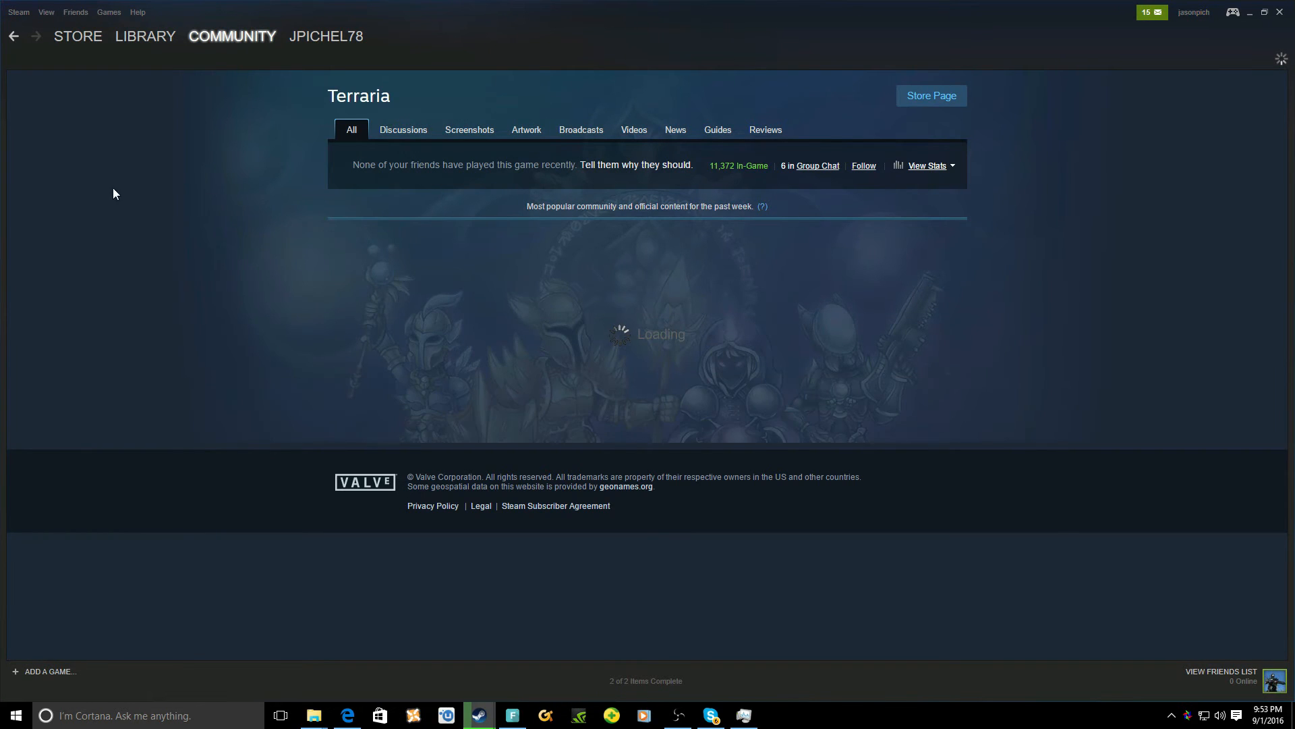
pyautogui.click(146, 35)
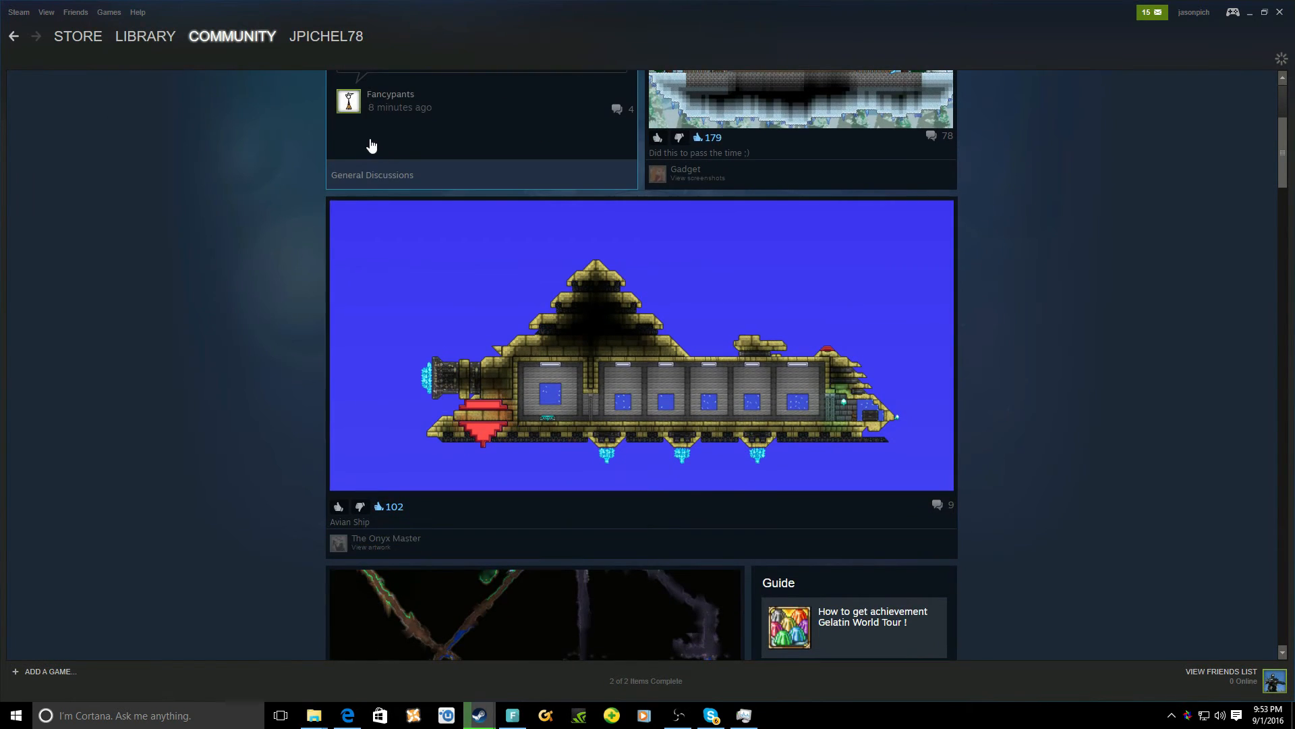
pyautogui.moveTo(162, 42)
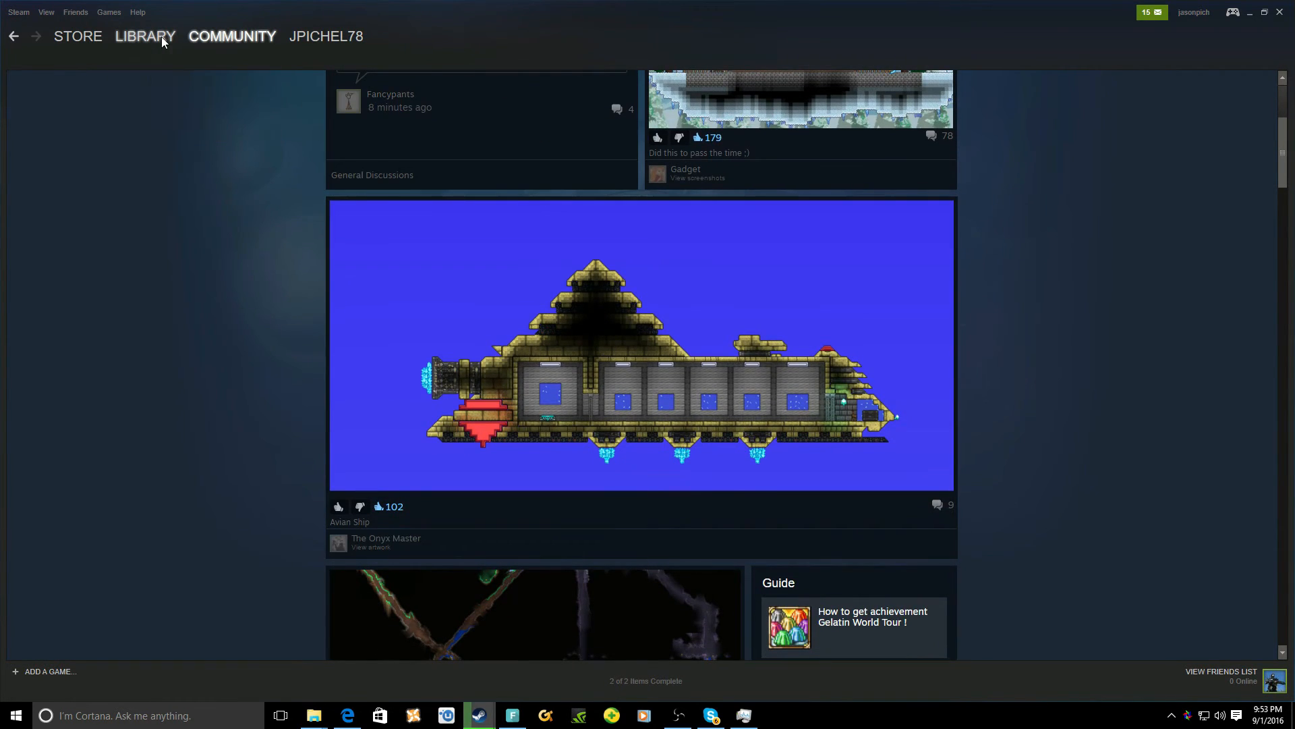
# Return to Terraria's library page showing 43 of 88 achievements unlocked.
pyautogui.click(145, 36)
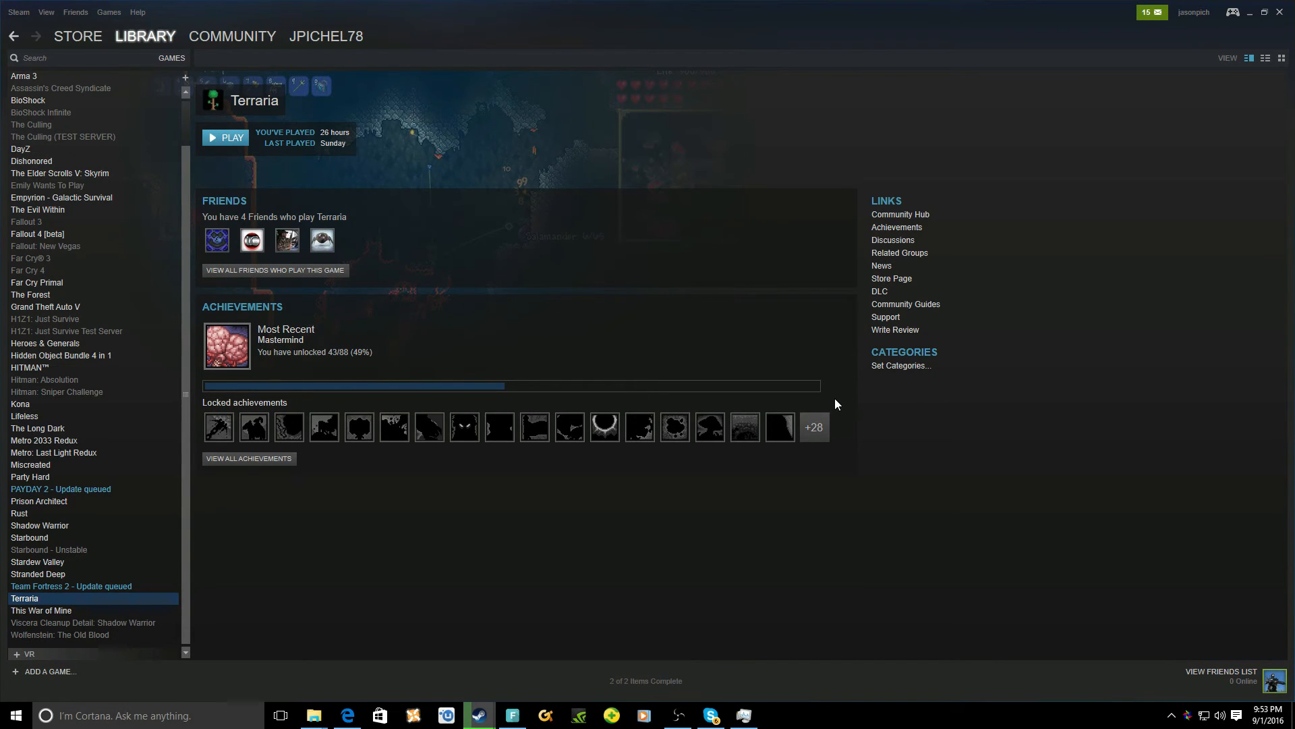
pyautogui.moveTo(826, 410)
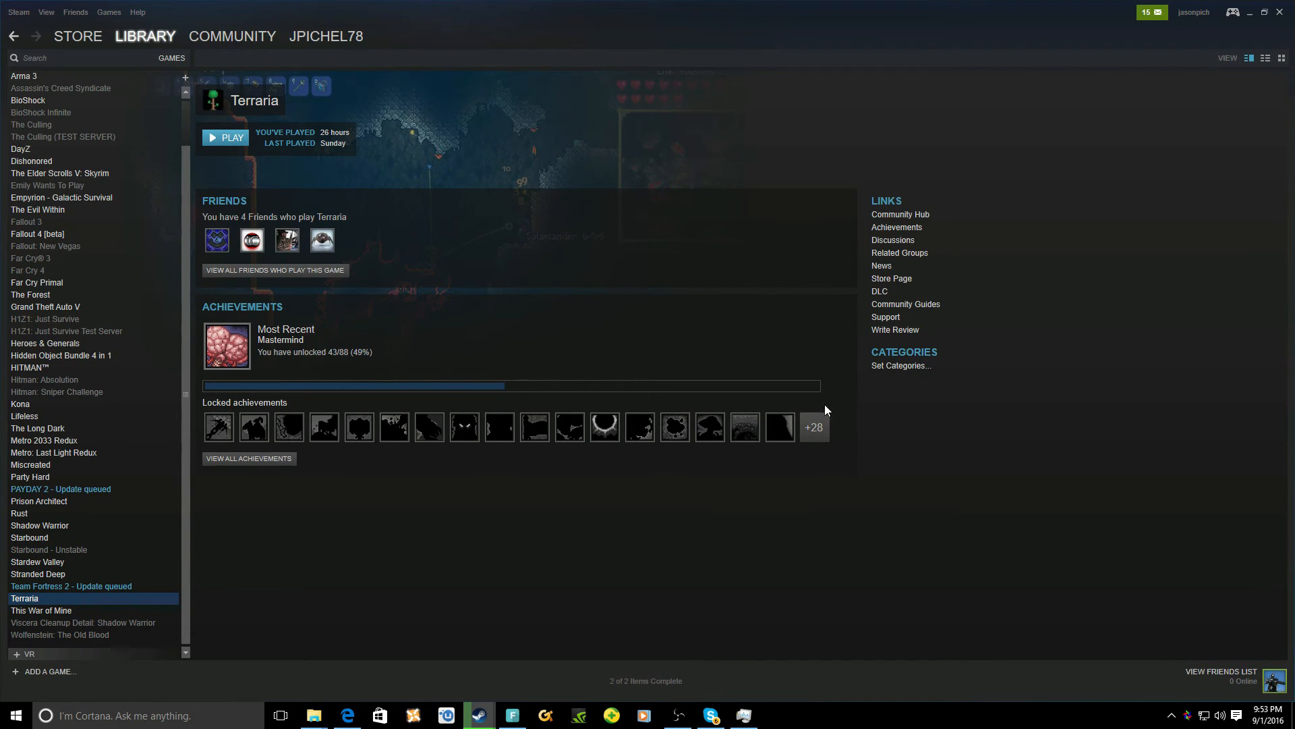
pyautogui.moveTo(776, 426)
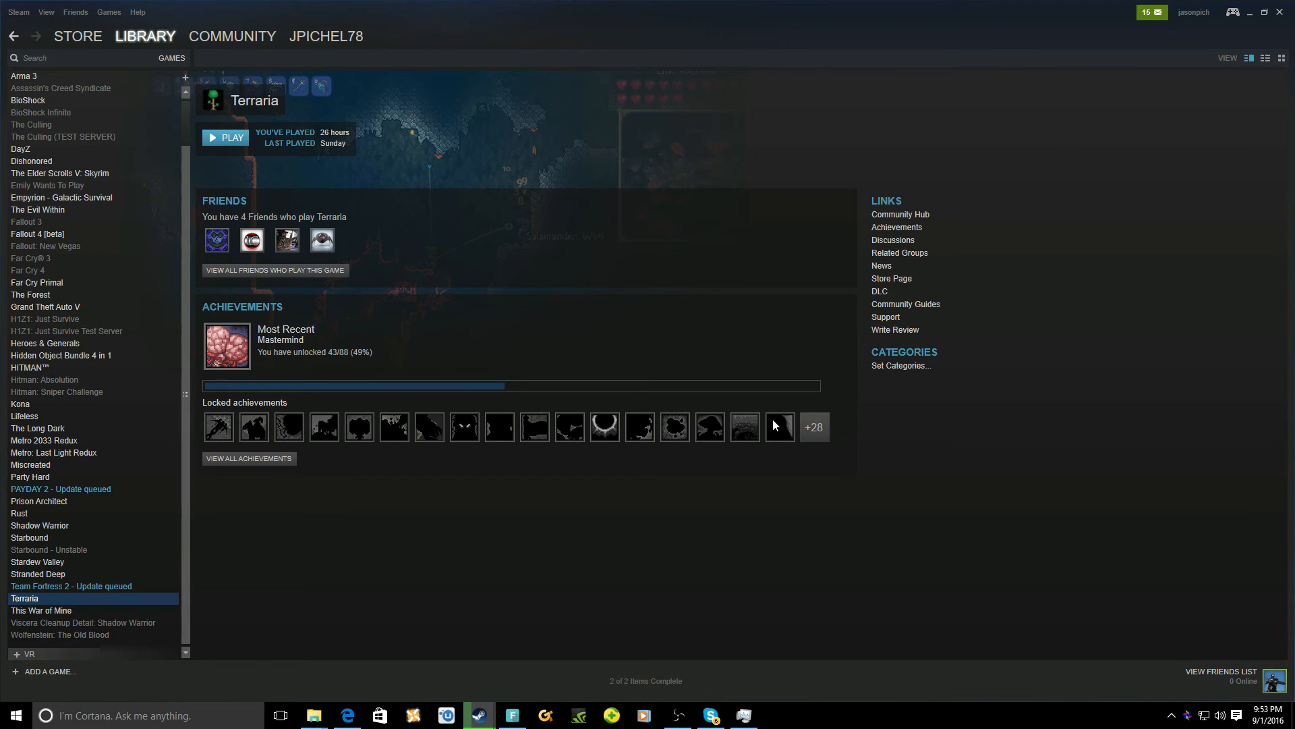
pyautogui.moveTo(779, 429)
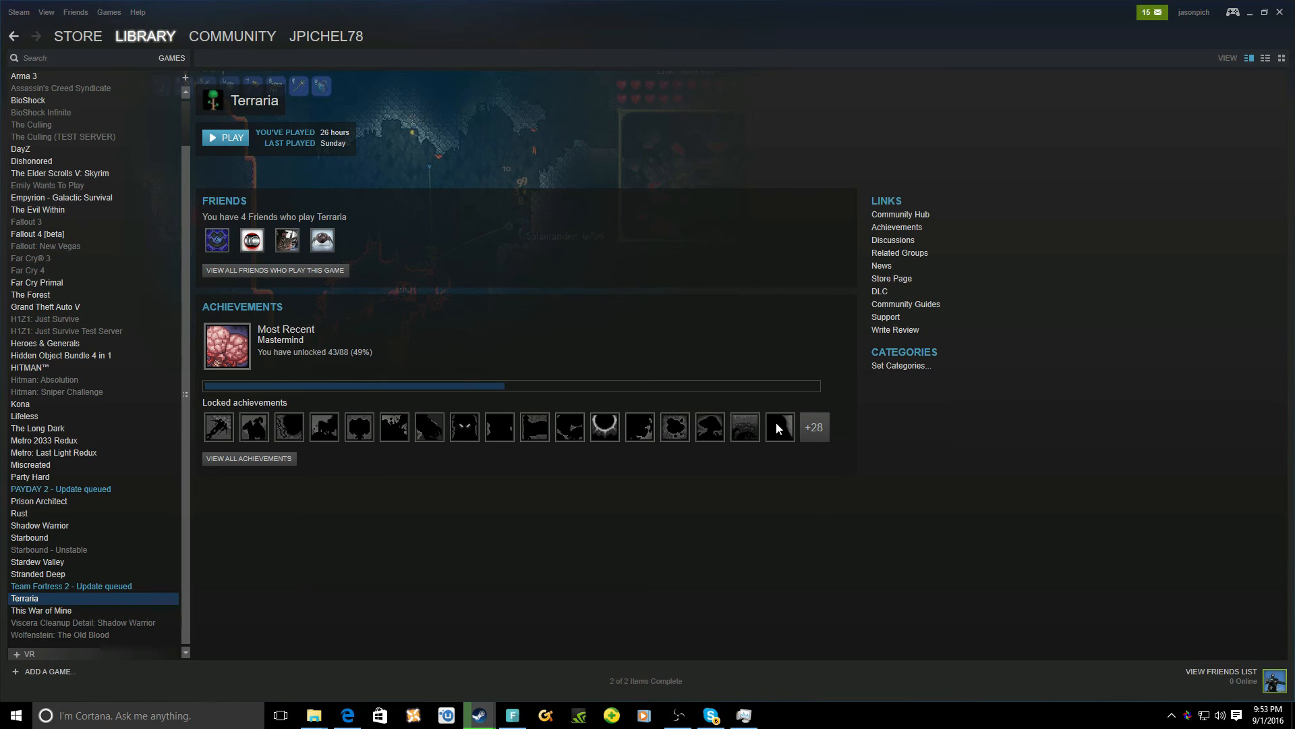
pyautogui.moveTo(780, 434)
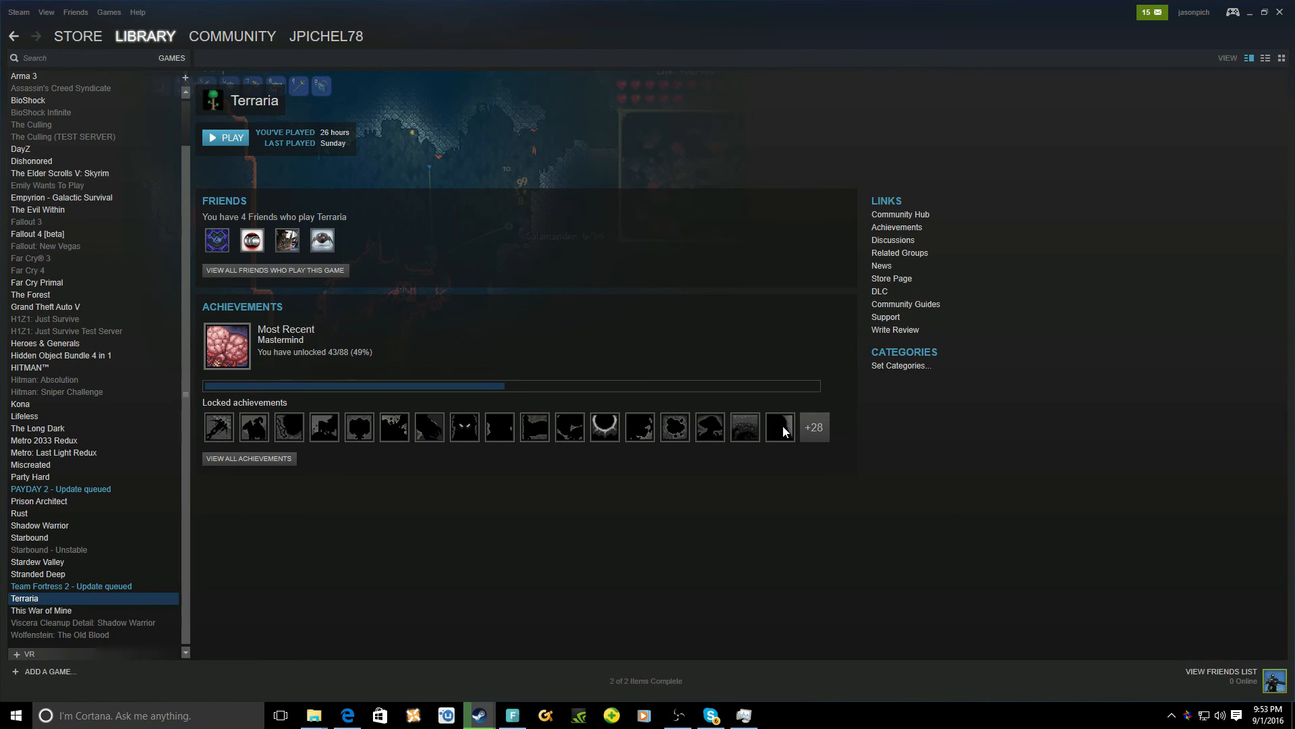
pyautogui.moveTo(790, 436)
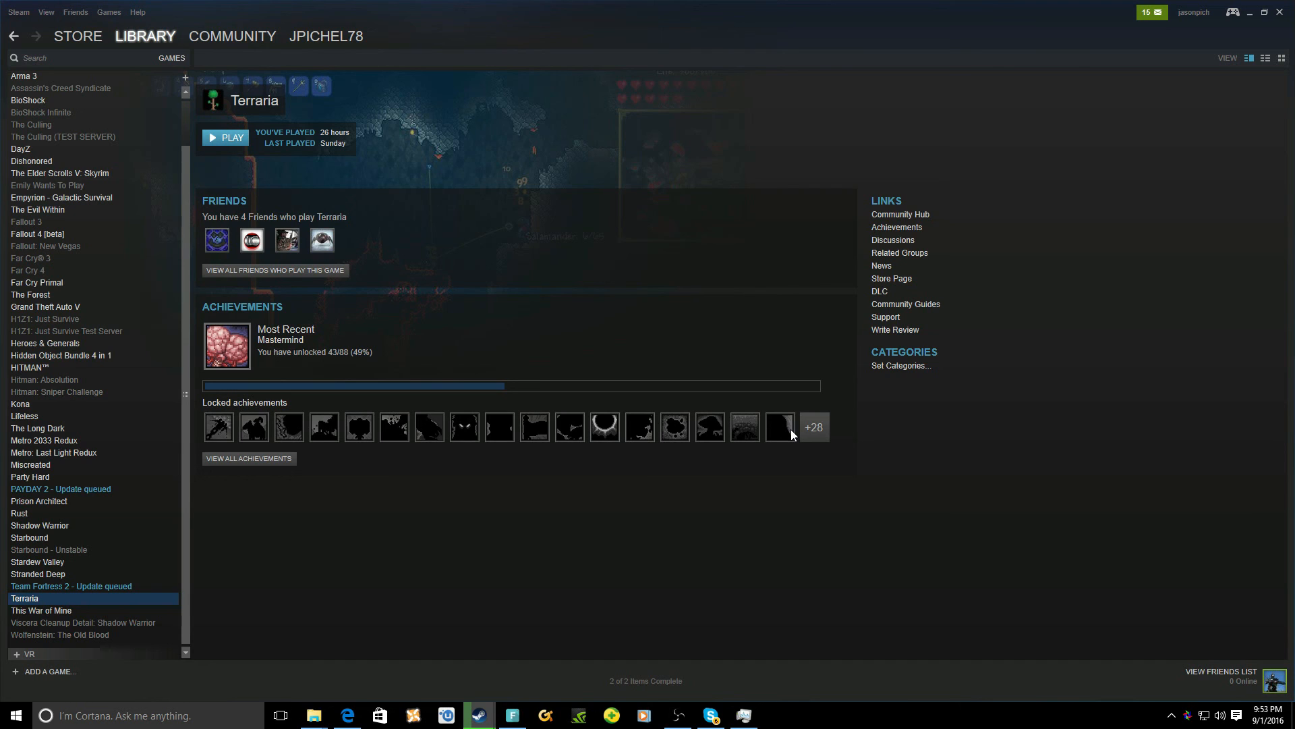
pyautogui.moveTo(800, 436)
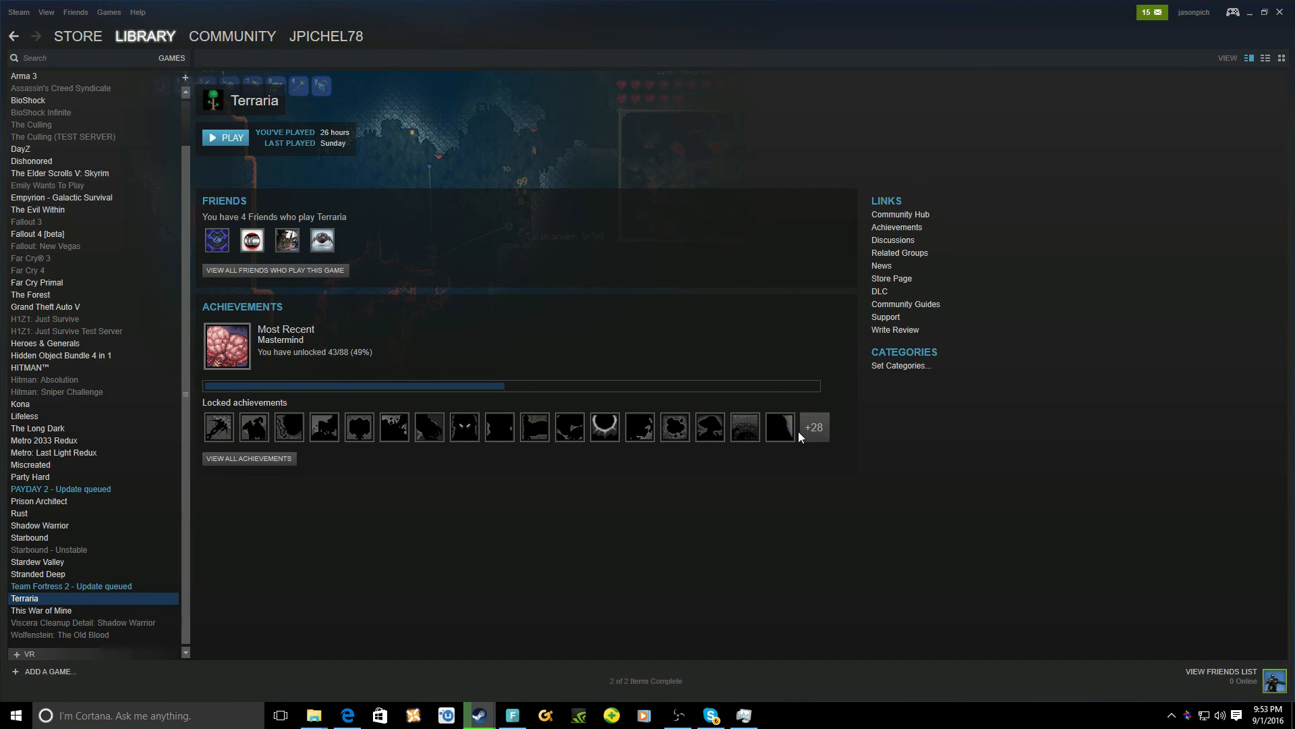